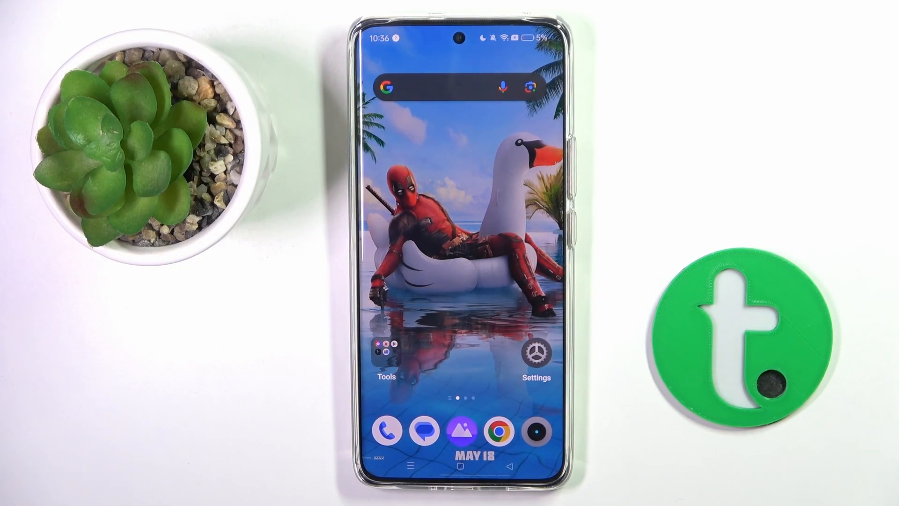
# Step: Open Settings and go to the About device page
pyautogui.click(536, 352)
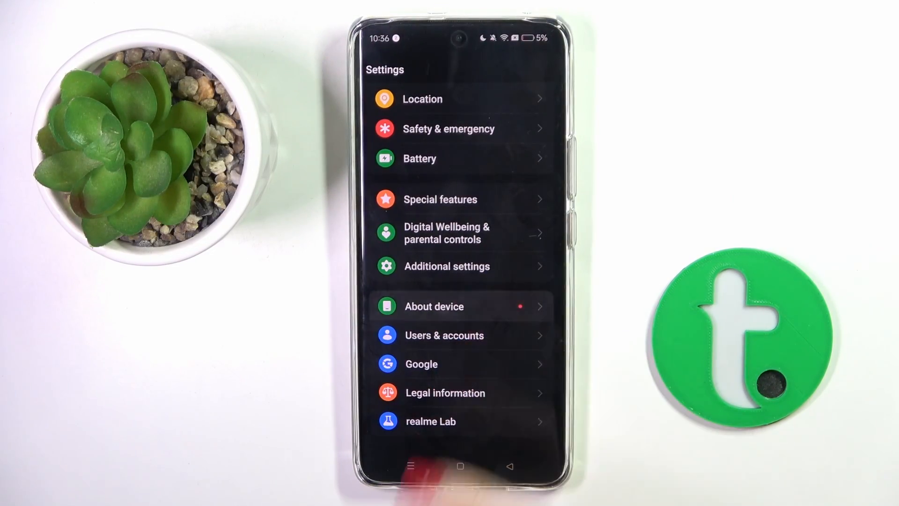
pyautogui.click(434, 307)
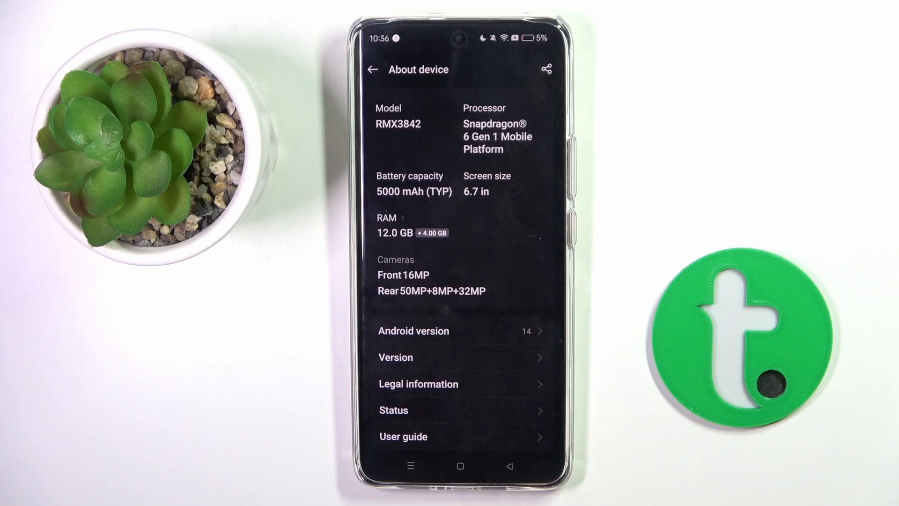
# Step: Tap Version number repeatedly on the Version page to unlock developer mode
pyautogui.click(394, 357)
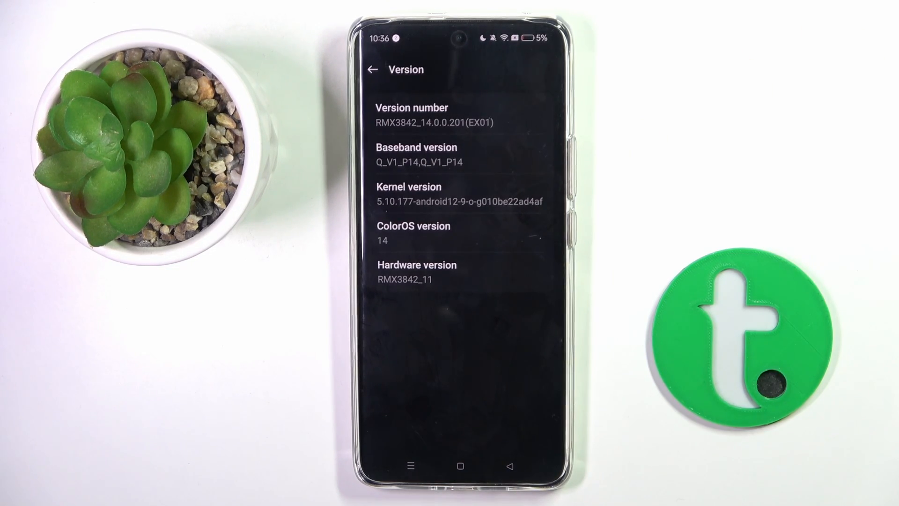
pyautogui.click(436, 115)
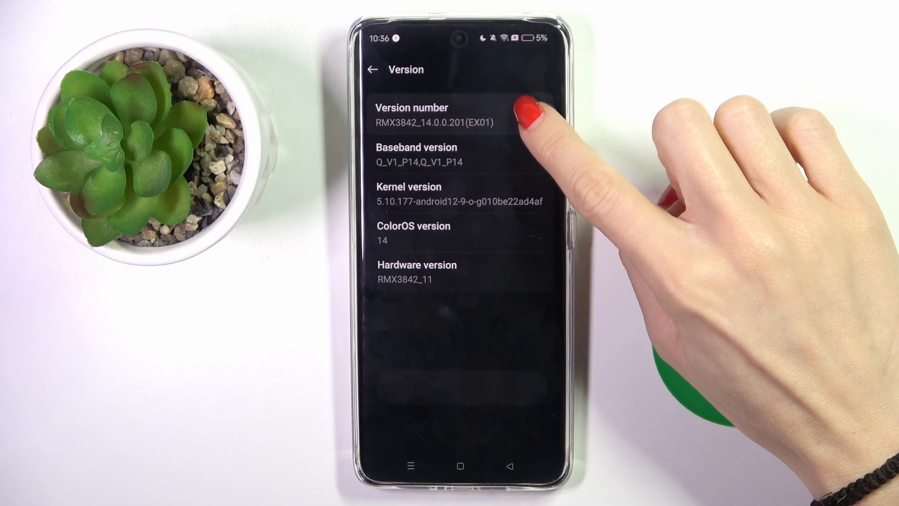
pyautogui.click(435, 114)
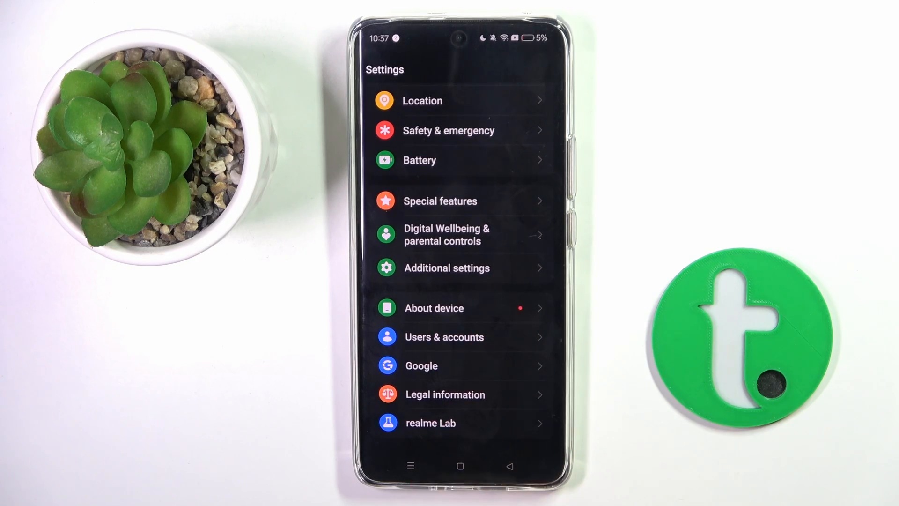
# Step: Open Developer Options under Additional settings and turn its master switch off
pyautogui.click(446, 268)
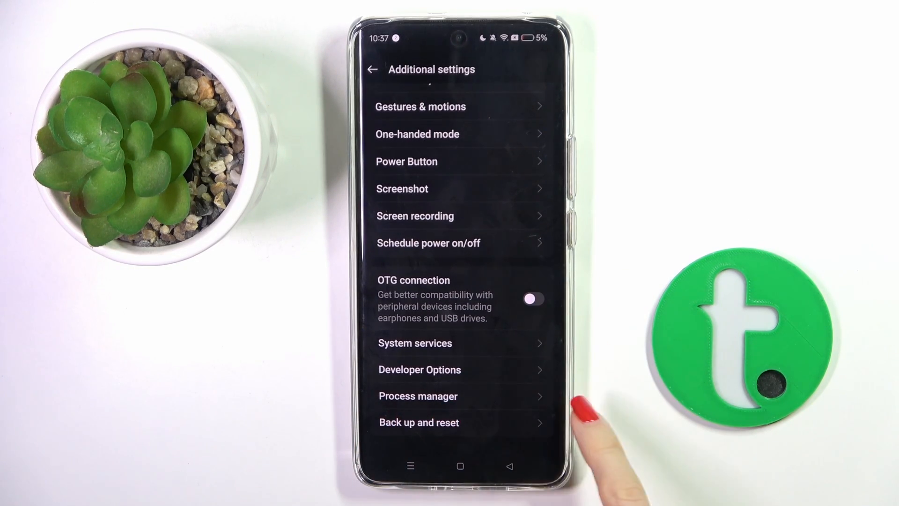
pyautogui.click(419, 369)
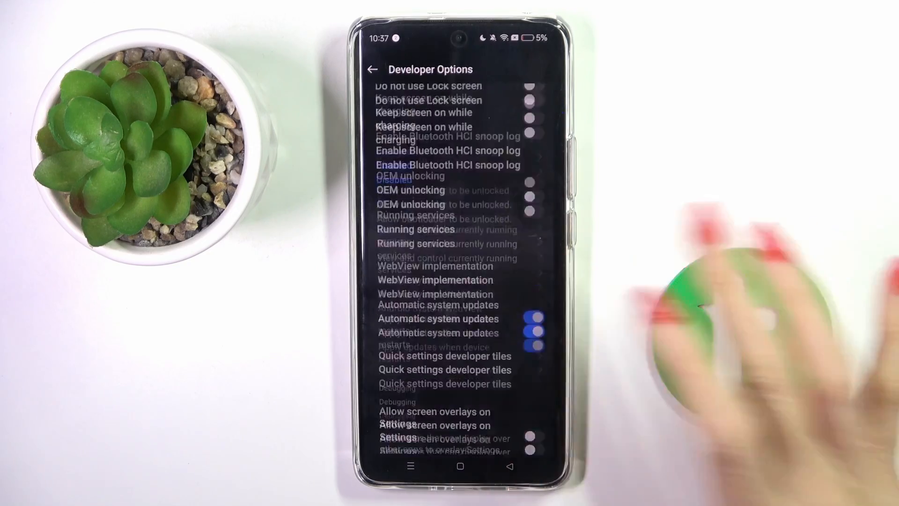
pyautogui.scroll(-3)
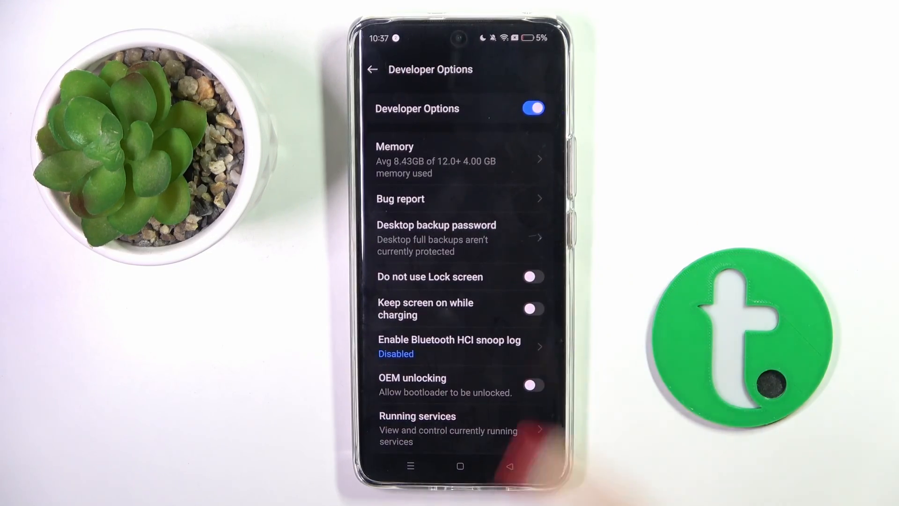
pyautogui.click(531, 108)
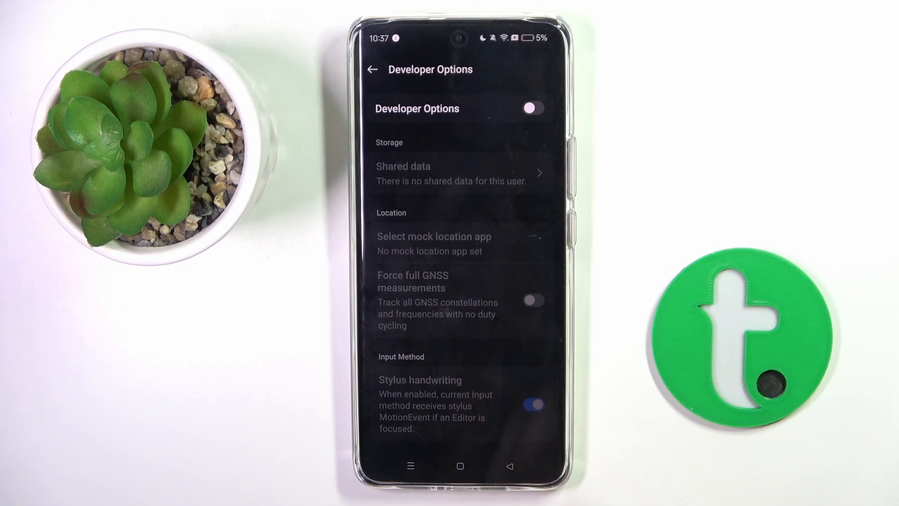